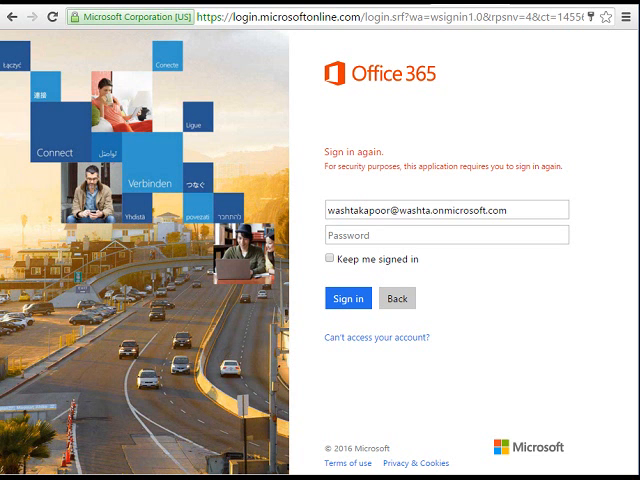
Step: Re-enter the account password and sign back in to the portal
{"action": "left_click", "coordinate": [448, 236]}
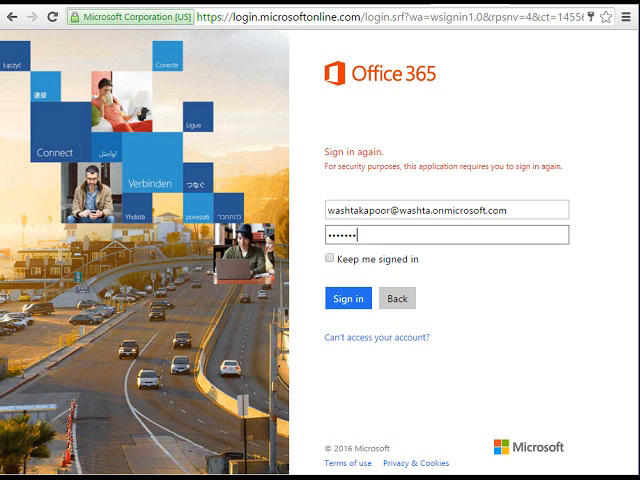
{"action": "left_click", "coordinate": [348, 300]}
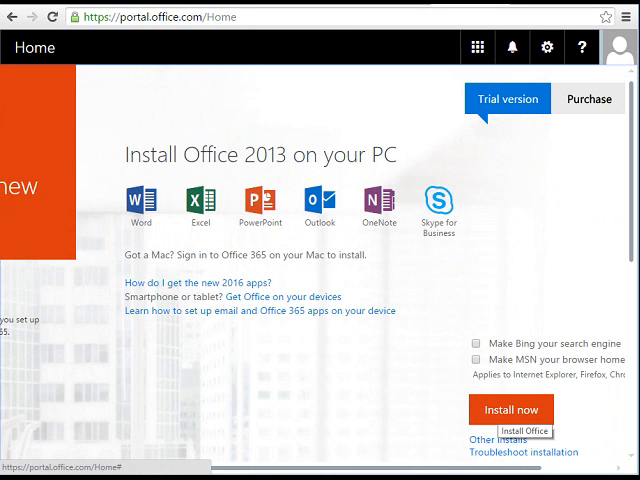
Step: Download the Office 2013 installer via Install now and run it, reaching the 64-bit conflict error
{"action": "left_click", "coordinate": [504, 408]}
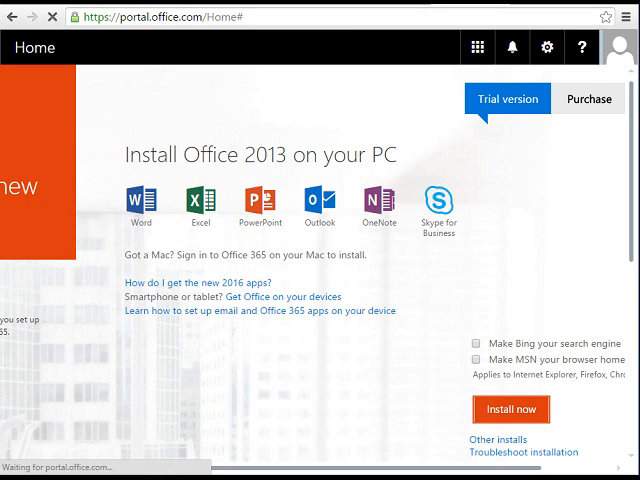
{"action": "left_click", "coordinate": [500, 408]}
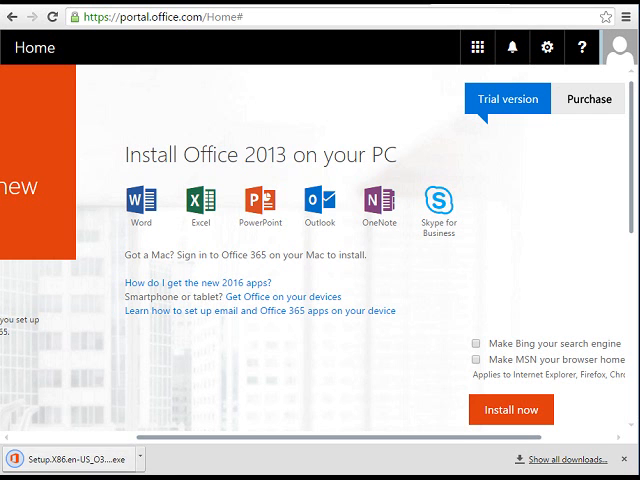
{"action": "left_click", "coordinate": [48, 456]}
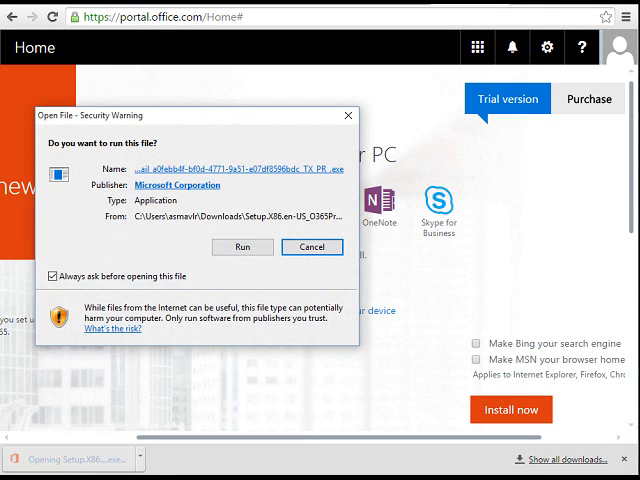
{"action": "left_click", "coordinate": [242, 246]}
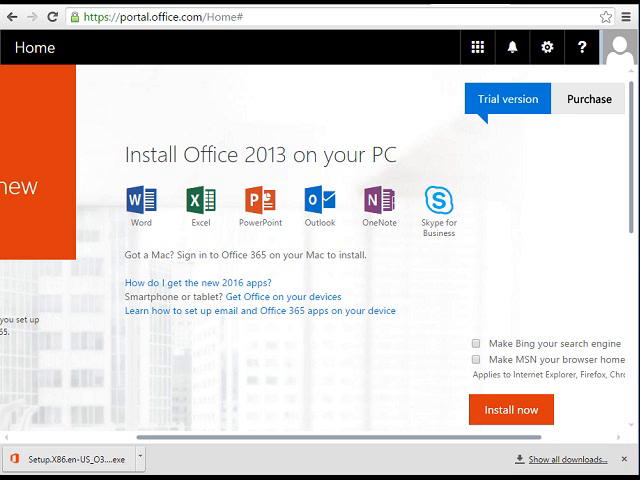
{"action": "left_click", "coordinate": [496, 408]}
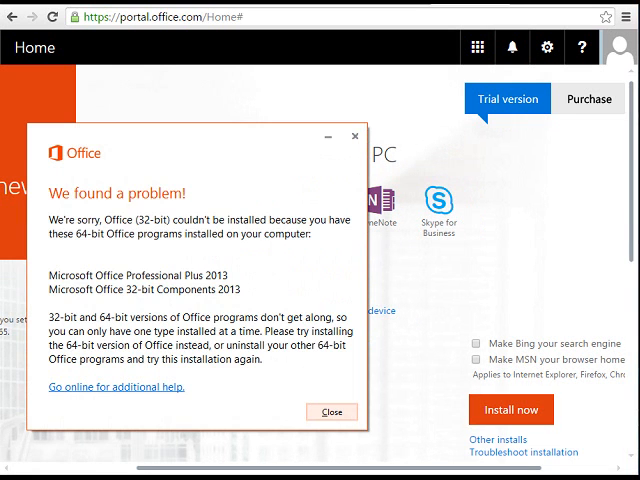